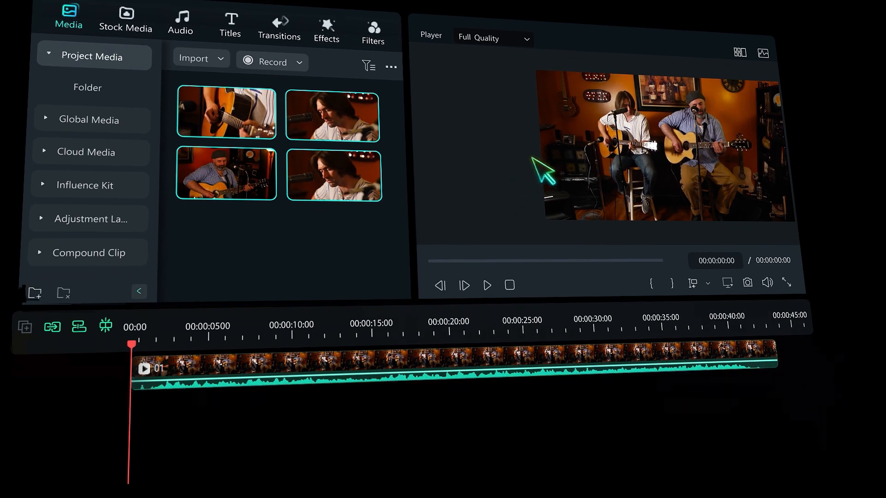
- Switch to the bearded guitarist's angle, then prompt an AI sound effect 'Thunderstorm with lightening and rain'
{"action": "left_click", "coordinate": [738, 53]}
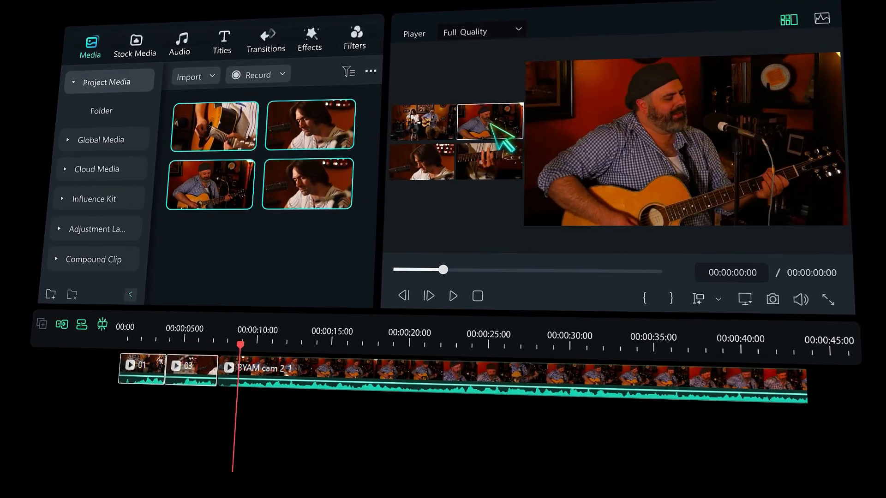
{"action": "left_click", "coordinate": [179, 45]}
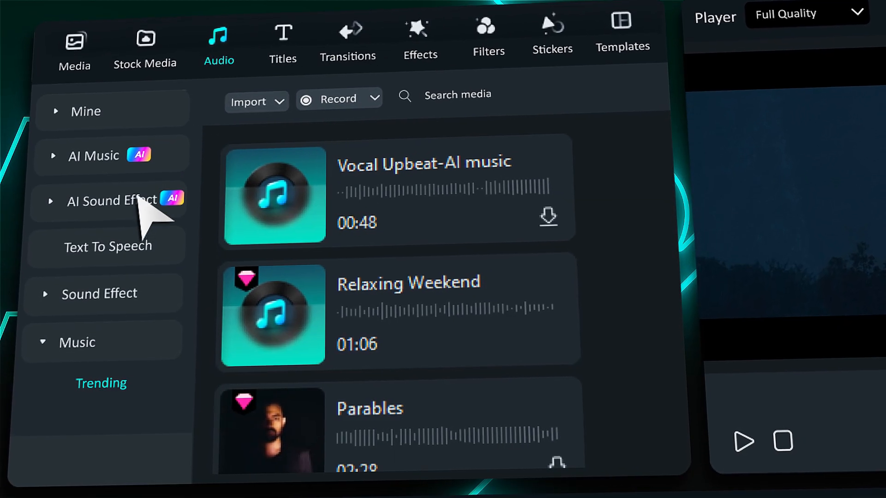
{"action": "left_click", "coordinate": [116, 201]}
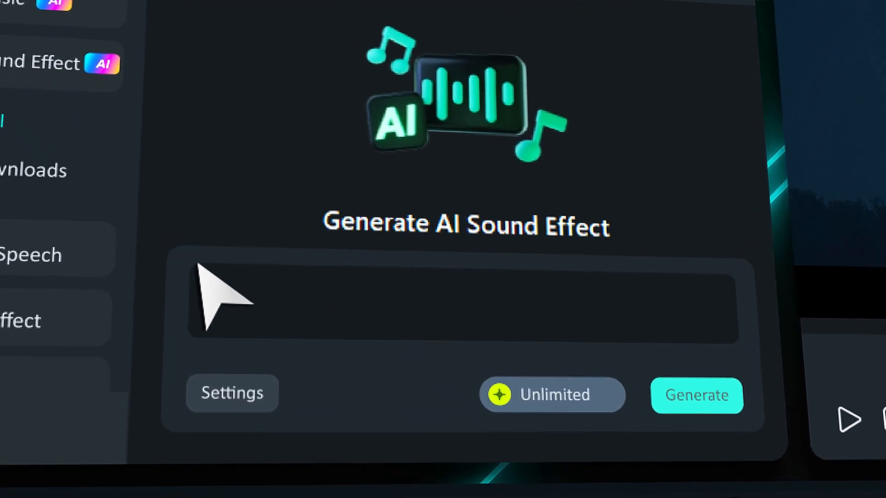
{"action": "type", "text": "Thunderstorm with lightening and rain"}
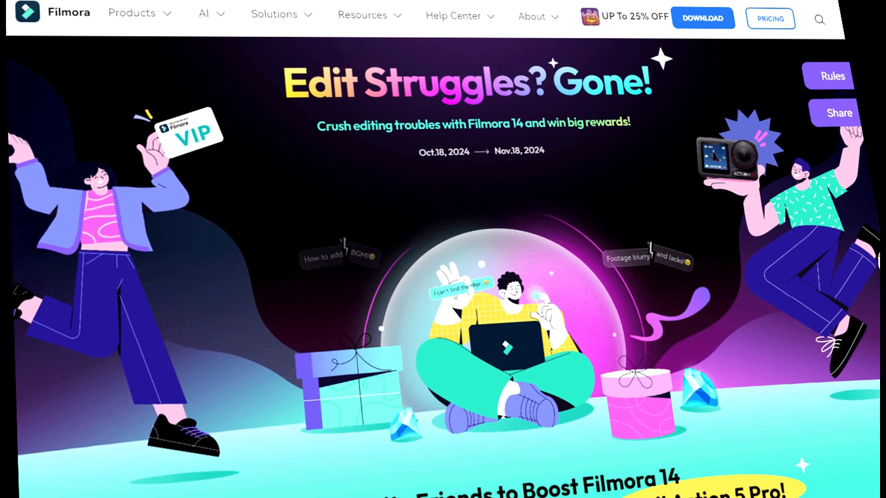
- Scroll the Filmora promotion page down to the Step 1 and Step 2 invite-friends section
{"action": "scroll", "scroll_direction": "down", "scroll_amount": 3}
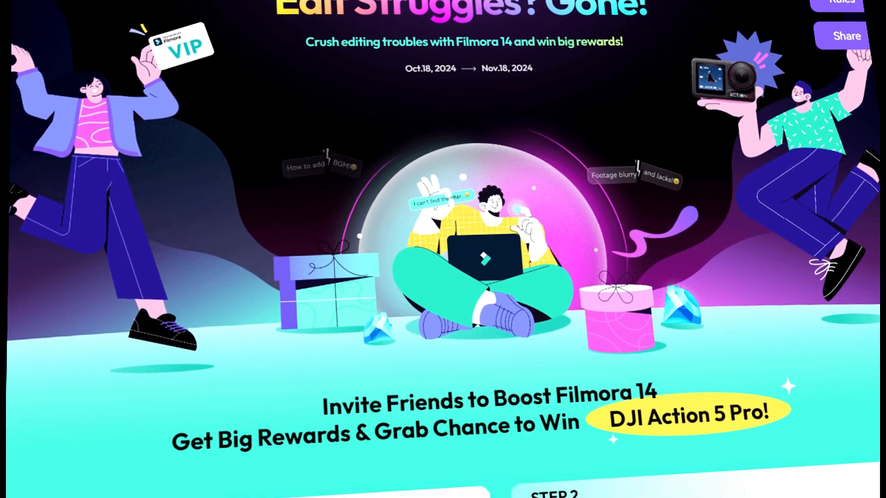
{"action": "scroll", "scroll_direction": "down", "scroll_amount": 3}
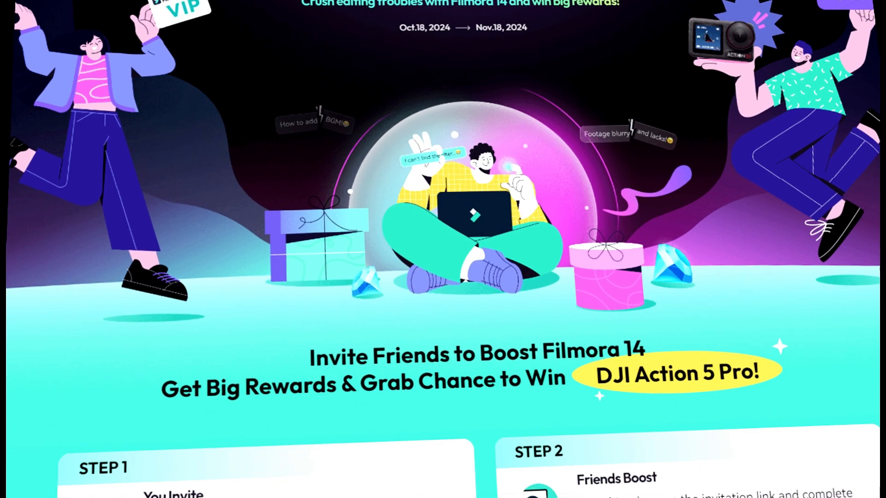
{"action": "scroll", "scroll_direction": "down", "scroll_amount": 3}
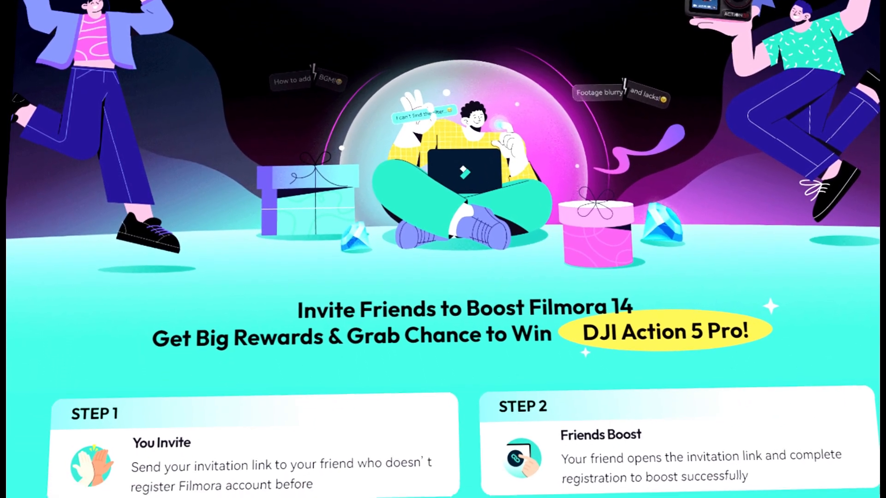
{"action": "scroll", "scroll_direction": "down", "scroll_amount": 3}
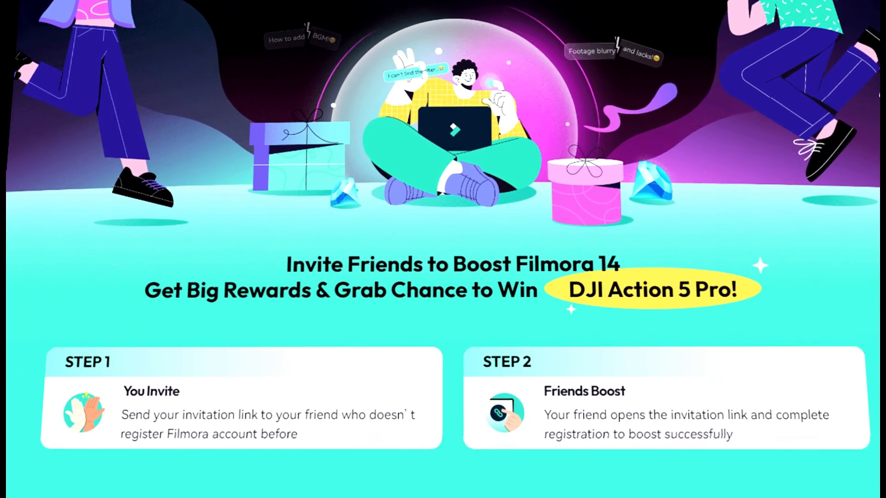
{"action": "scroll", "scroll_direction": "down", "scroll_amount": 3}
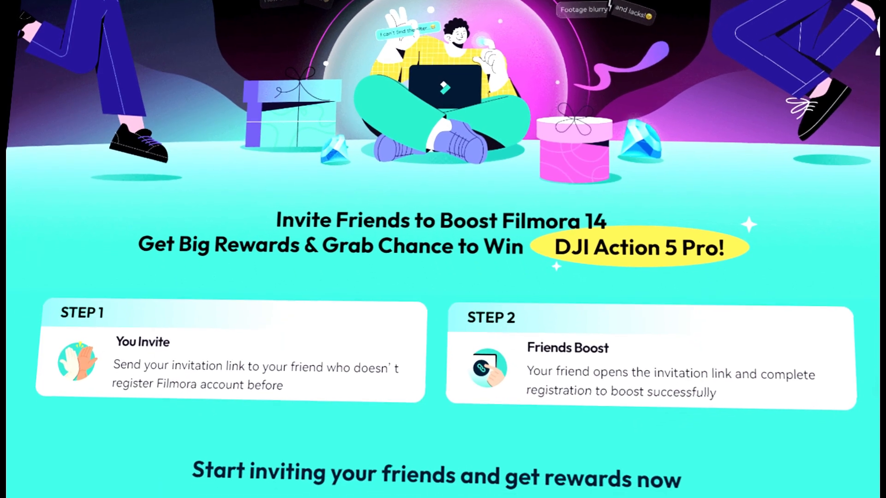
{"action": "scroll", "scroll_direction": "down", "scroll_amount": 3}
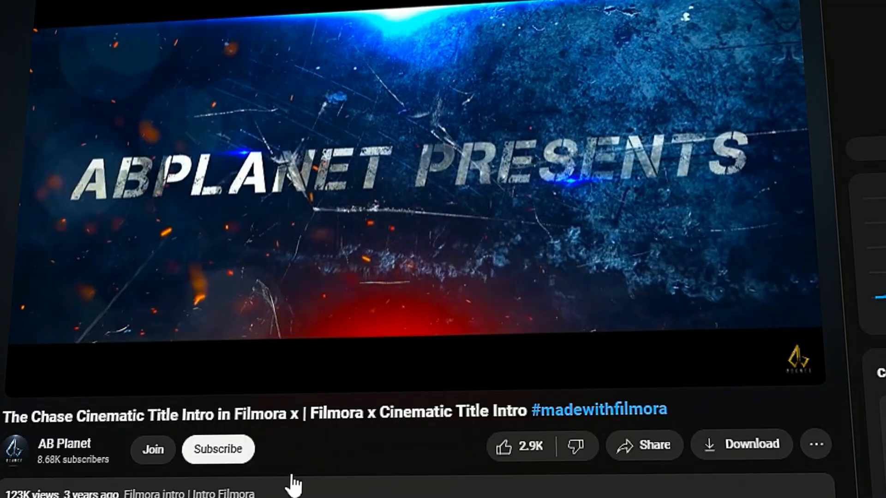
{"action": "left_click", "coordinate": [217, 449]}
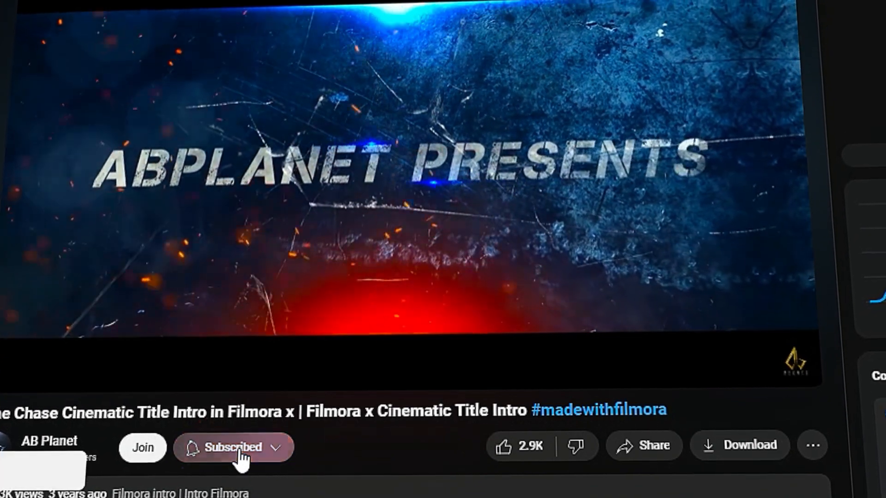
{"action": "left_click", "coordinate": [231, 447]}
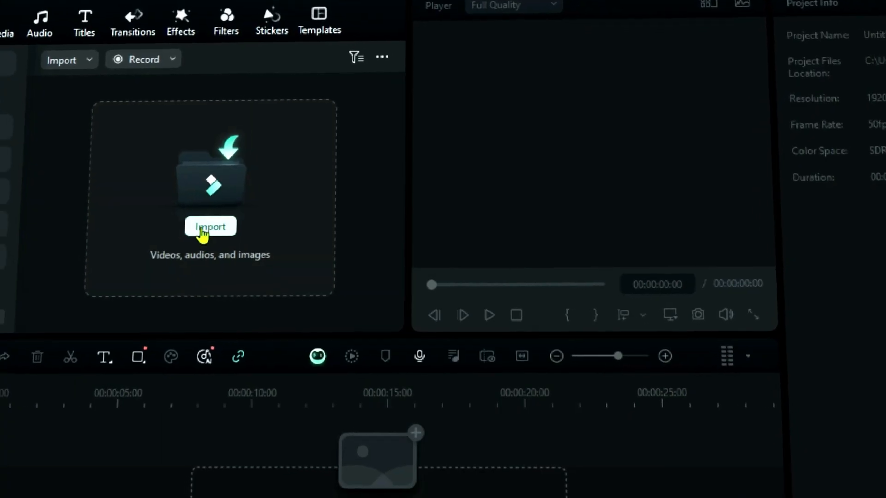
- Import the 'Untitled designq' video and launch Smart Scene Cut from its thumbnail
{"action": "left_click", "coordinate": [209, 226]}
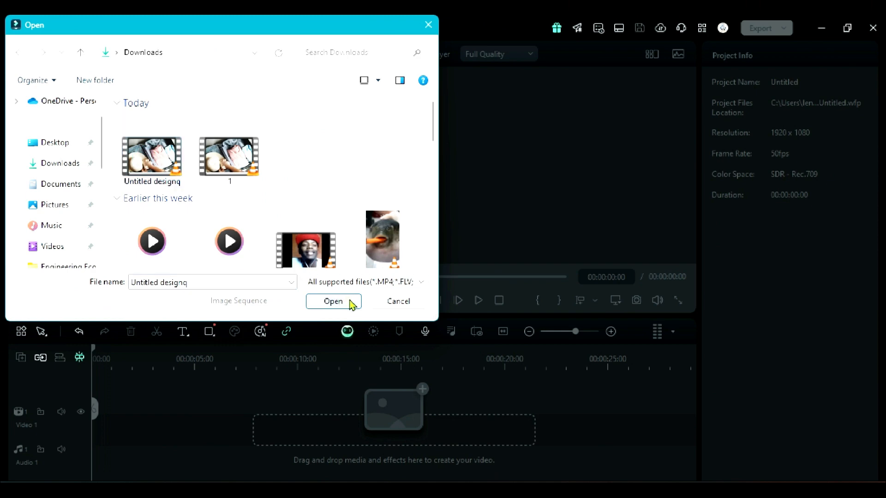
{"action": "left_click", "coordinate": [332, 300]}
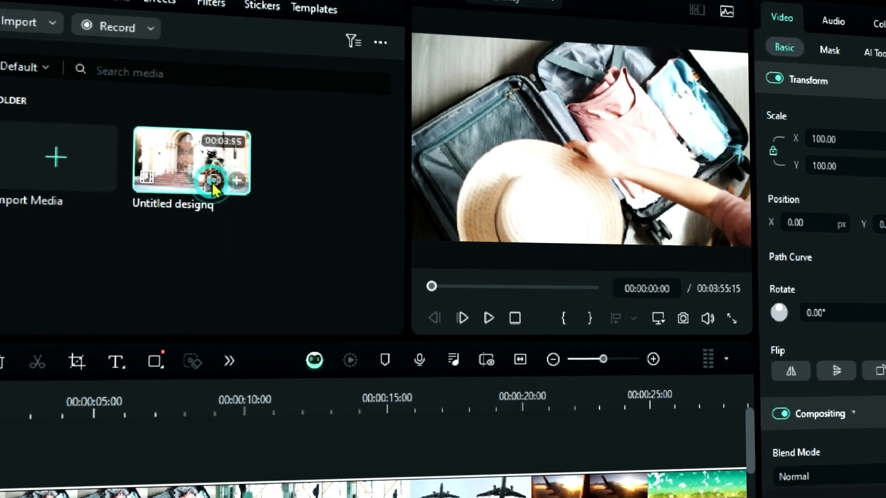
{"action": "left_click", "coordinate": [213, 179]}
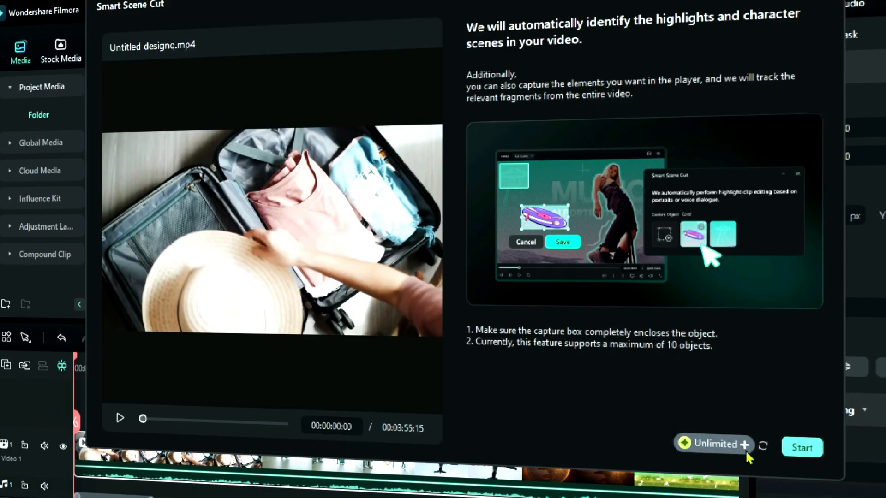
- Analyse the video for highlight scenes and add all 12 detected scenes to the Scene List
{"action": "left_click", "coordinate": [801, 447]}
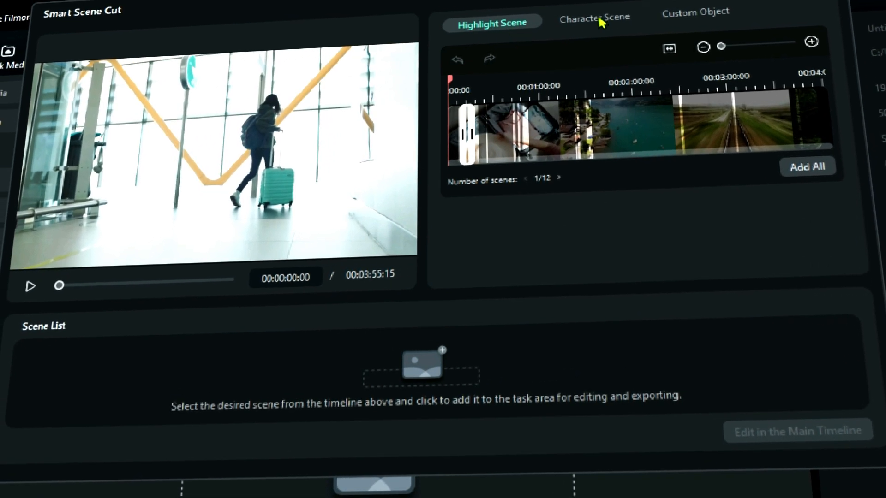
{"action": "left_click", "coordinate": [594, 17]}
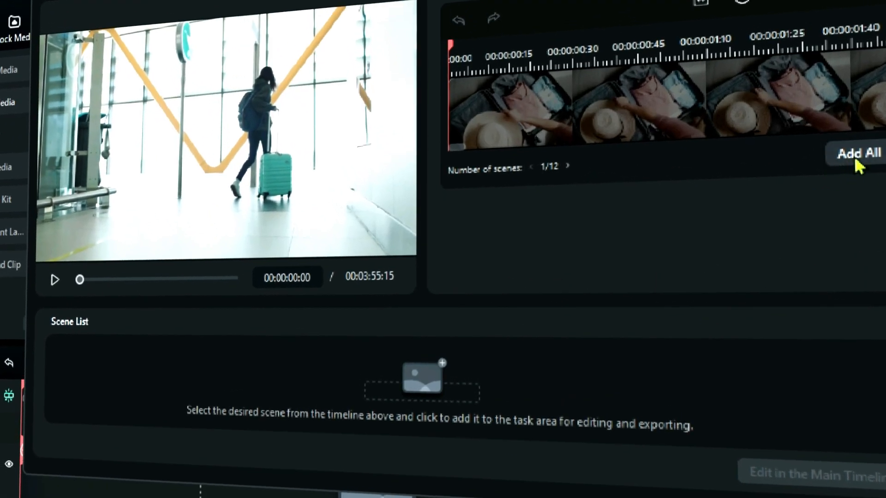
{"action": "left_click", "coordinate": [858, 153]}
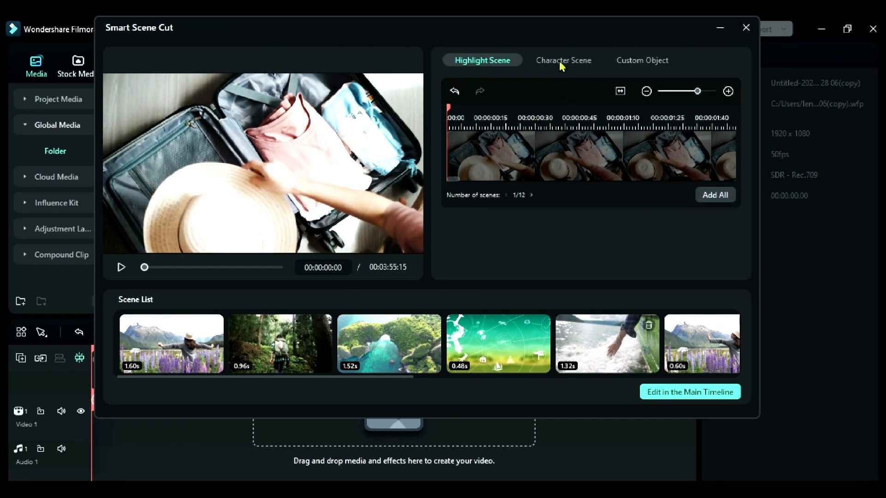
- Add all detected character scenes to the scene list and view them grouped by character
{"action": "left_click", "coordinate": [563, 60]}
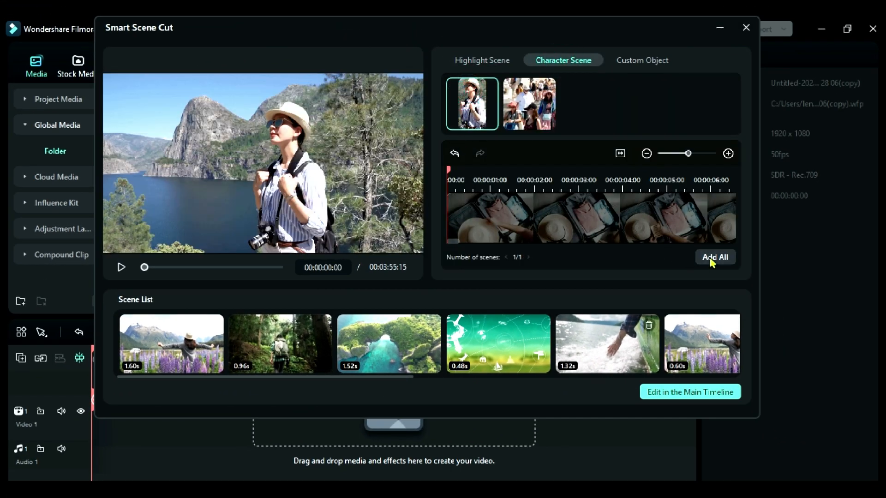
{"action": "left_click", "coordinate": [714, 257]}
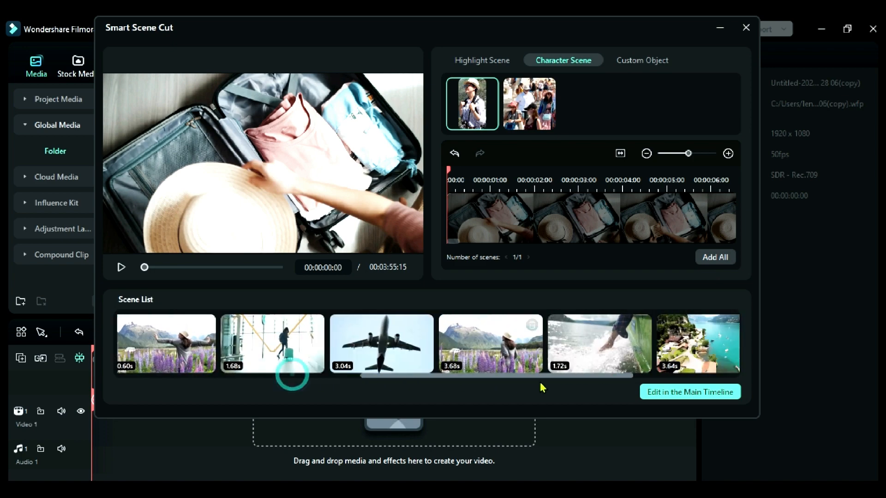
{"action": "left_click", "coordinate": [528, 102]}
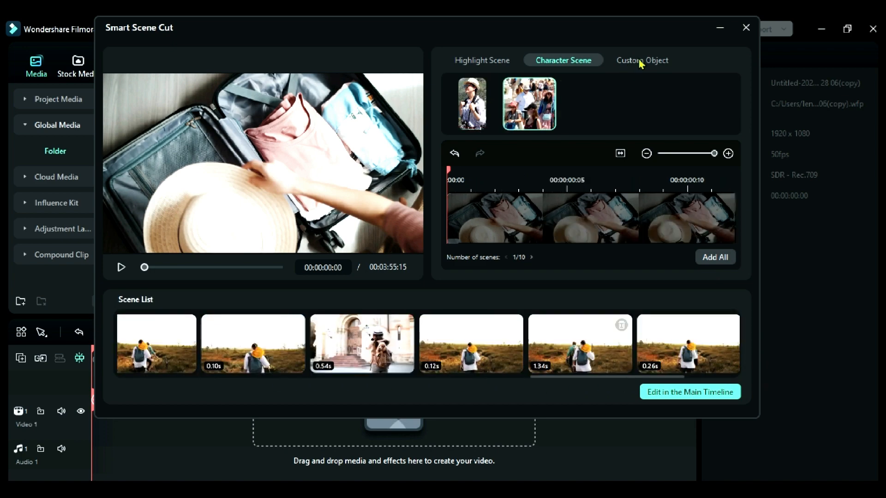
- Mark the person in the lupin field as a custom object and send the detected scenes to the main timeline
{"action": "left_click", "coordinate": [642, 61]}
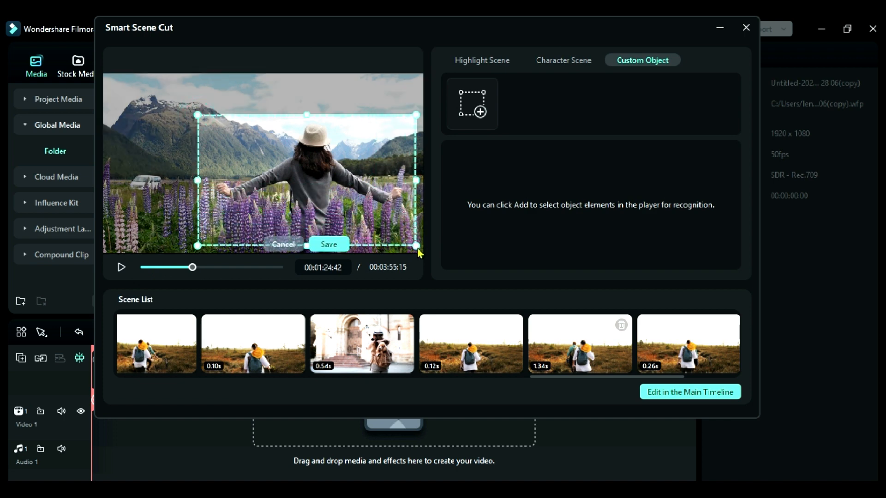
{"action": "left_click", "coordinate": [328, 244]}
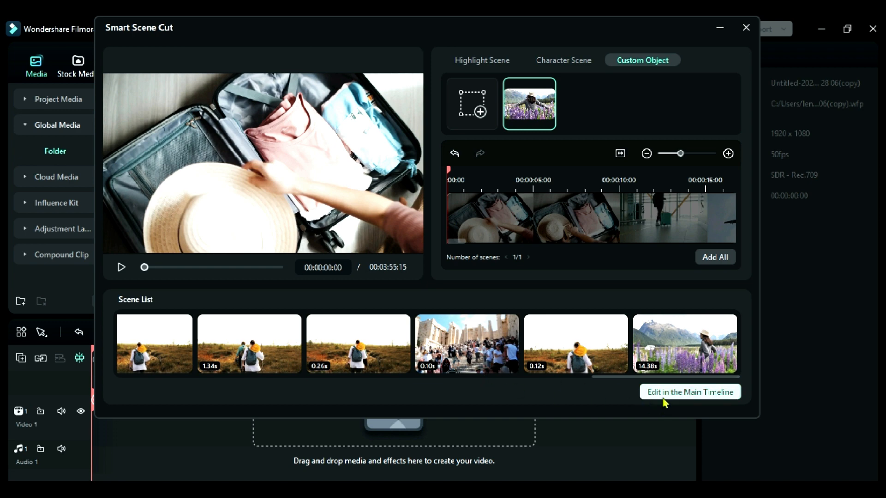
{"action": "left_click", "coordinate": [689, 392]}
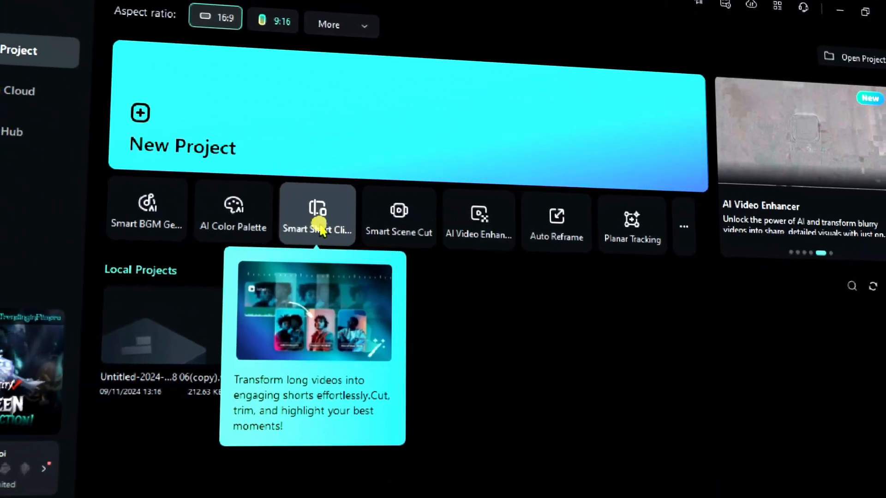
- Upload the suitcase video to Smart Short Clips with English (US), 30–60 seconds and Auto theme
{"action": "left_click", "coordinate": [317, 212]}
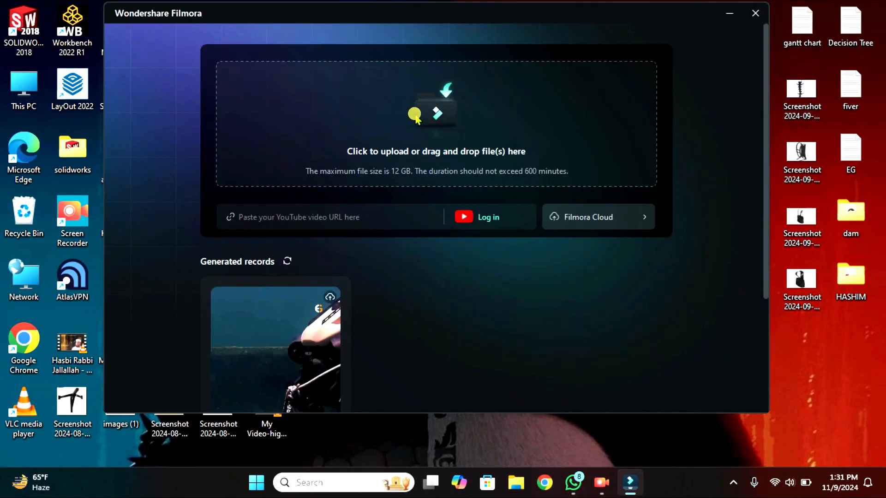
{"action": "left_click", "coordinate": [435, 119]}
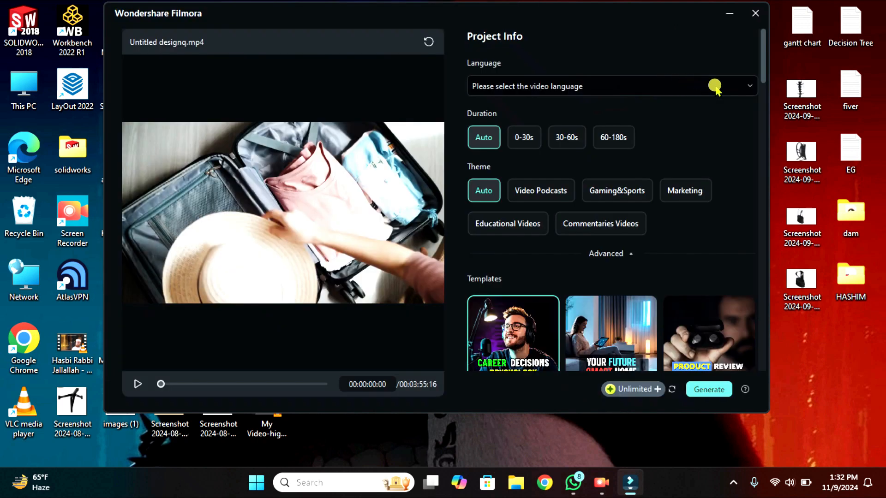
{"action": "left_click", "coordinate": [611, 86]}
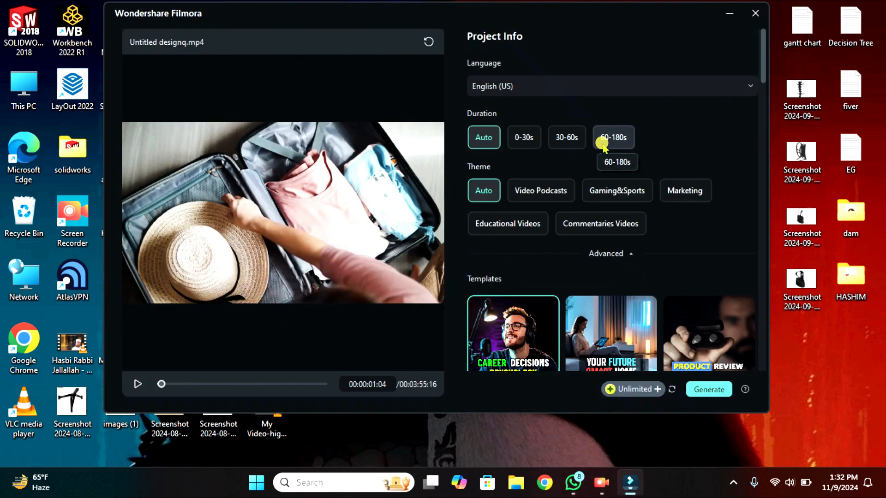
{"action": "left_click", "coordinate": [566, 137]}
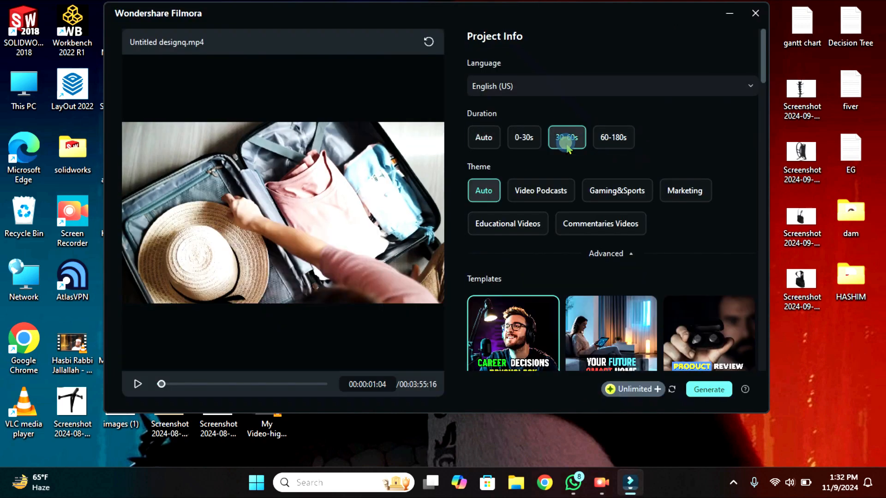
{"action": "left_click", "coordinate": [566, 137]}
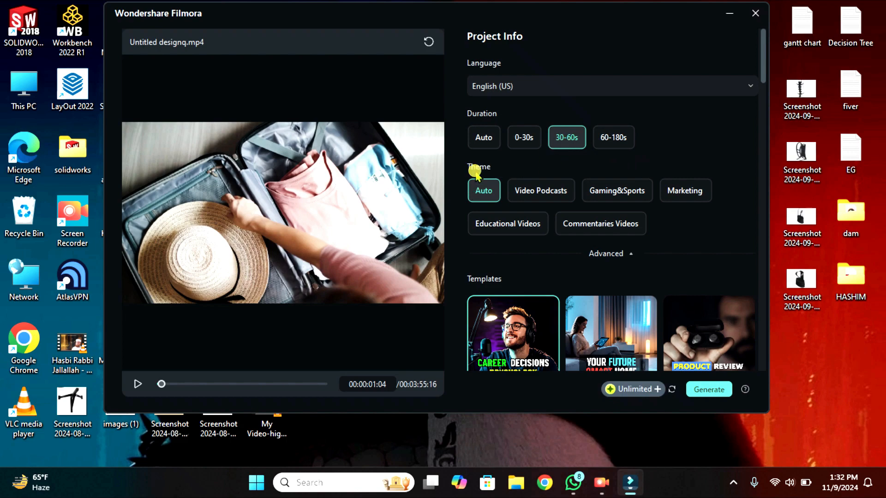
- Browse the templates and start generating the short clips
{"action": "scroll", "scroll_direction": "down", "scroll_amount": 3}
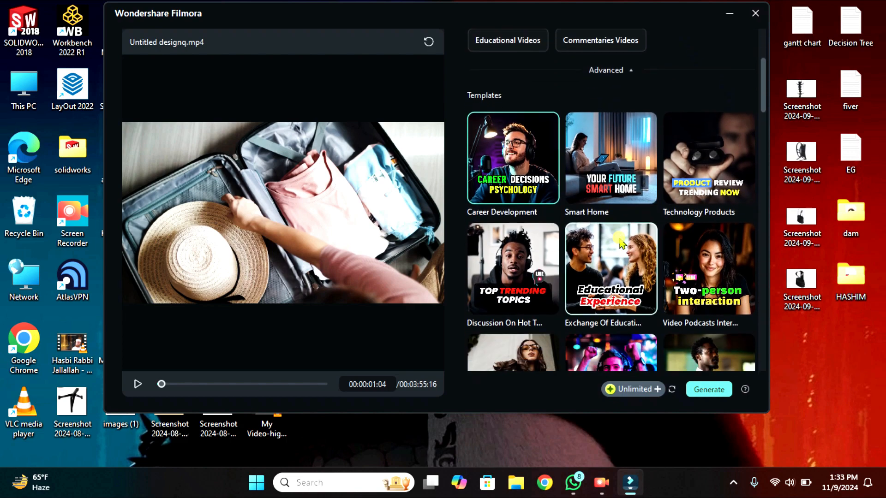
{"action": "scroll", "scroll_direction": "down", "scroll_amount": 3}
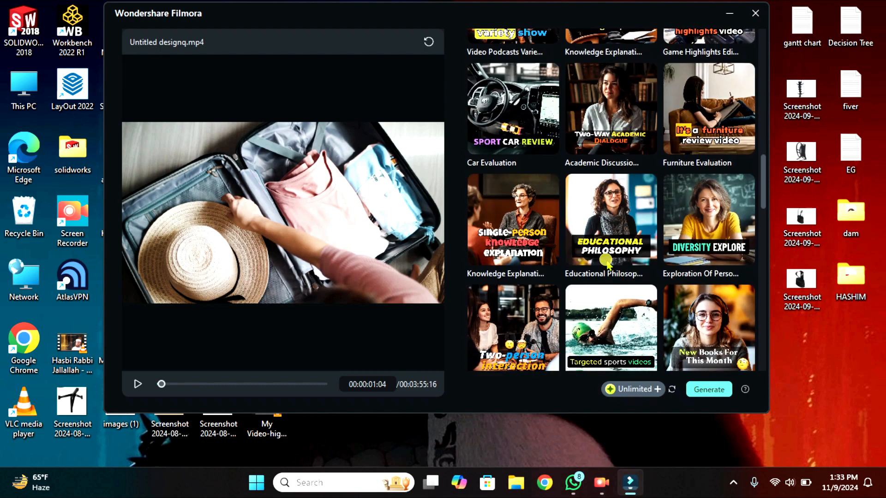
{"action": "scroll", "scroll_direction": "down", "scroll_amount": 3}
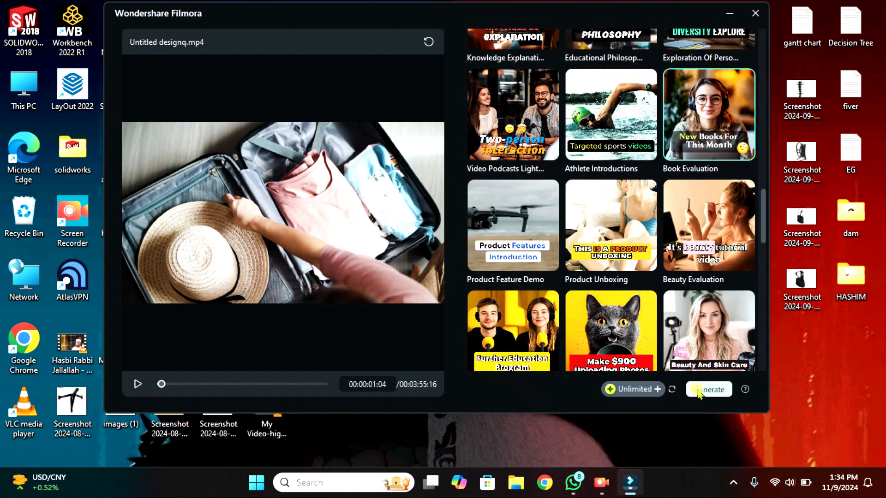
{"action": "left_click", "coordinate": [708, 389]}
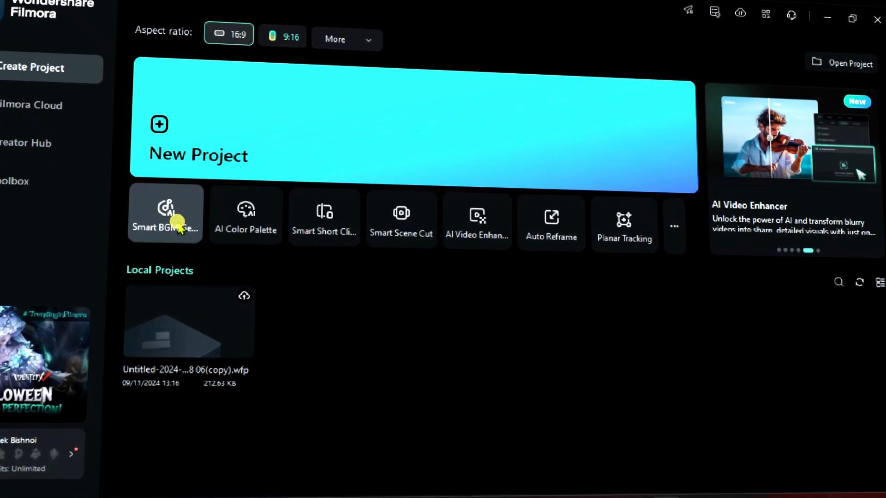
{"action": "mouse_move", "coordinate": [164, 213]}
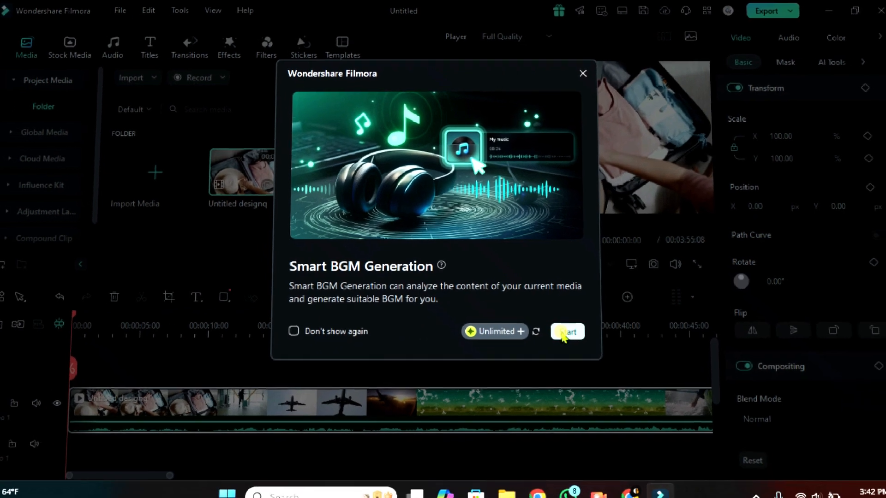
- Start Smart BGM generation for the video and hide the analysis window while it runs
{"action": "left_click", "coordinate": [567, 332]}
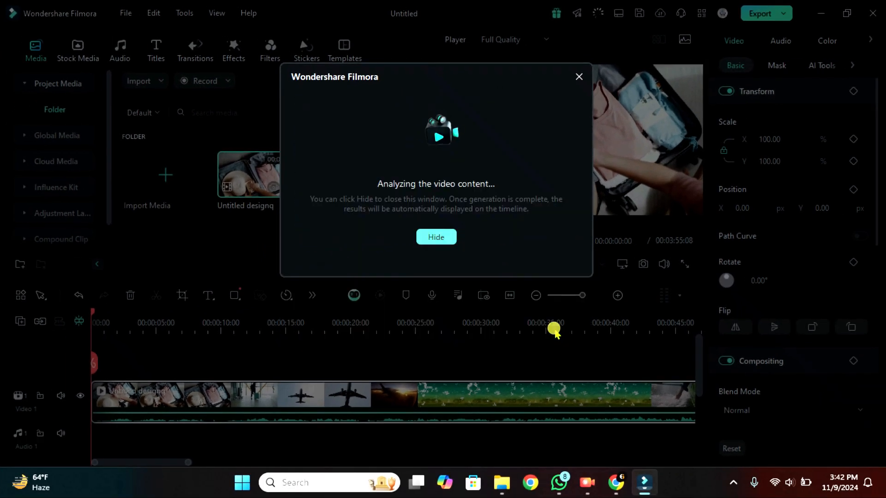
{"action": "left_click", "coordinate": [436, 236]}
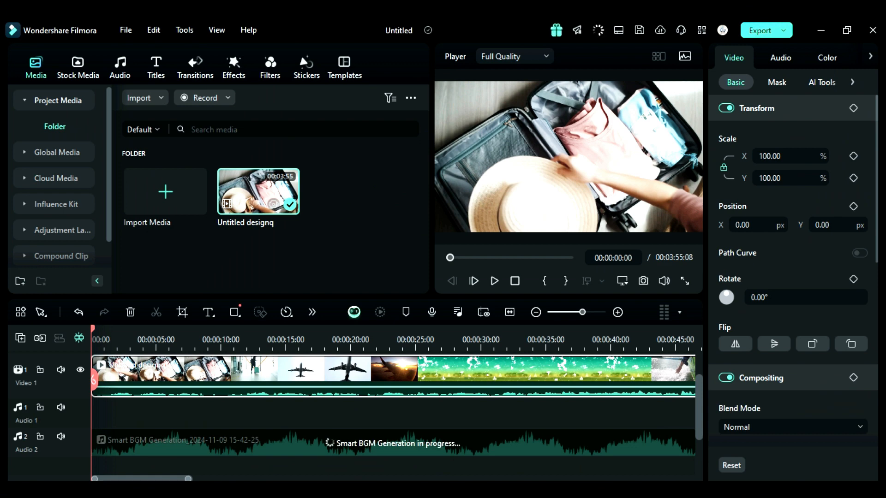
{"action": "left_click", "coordinate": [493, 281]}
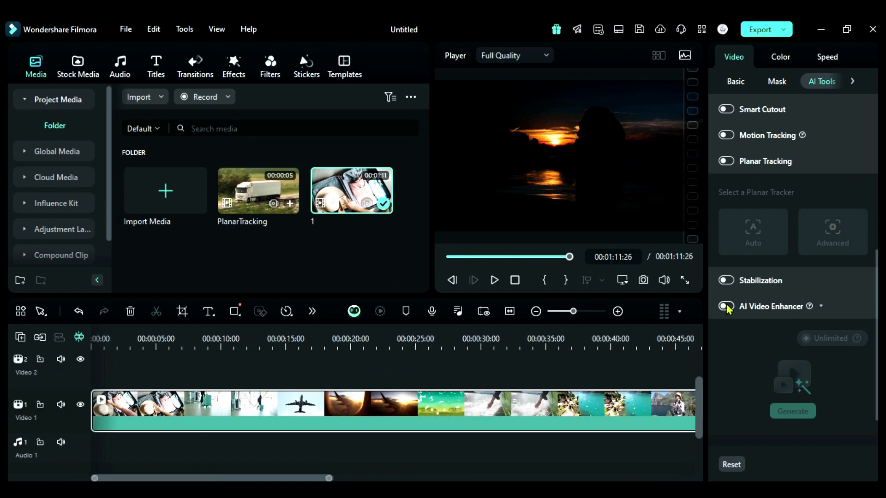
- Toggle AI Video Enhancer on for clip '1' and start generating the sharpened version
{"action": "left_click", "coordinate": [726, 306]}
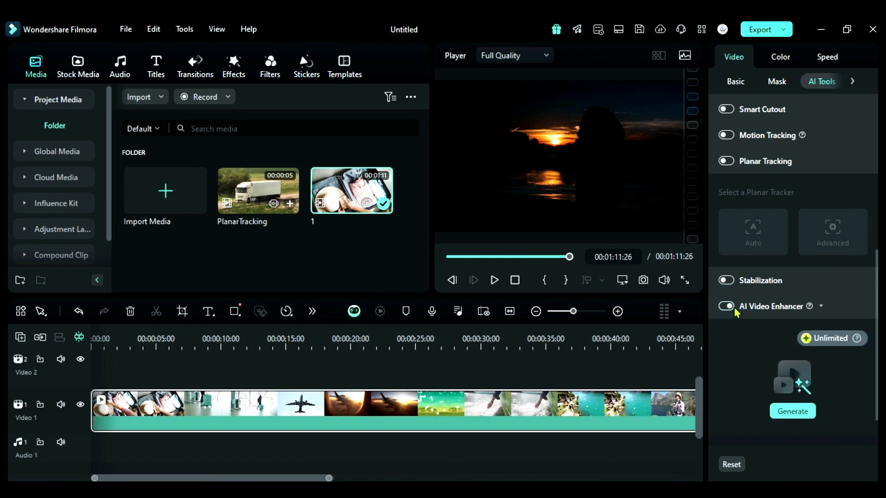
{"action": "left_click", "coordinate": [726, 305]}
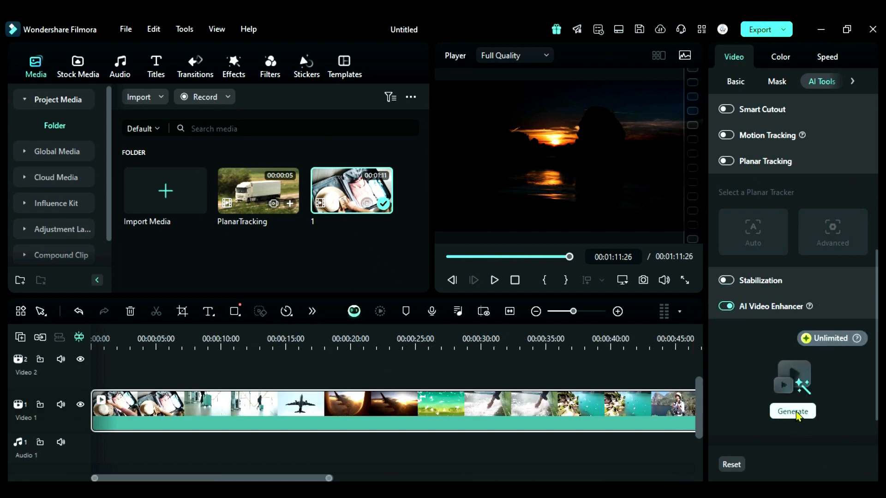
{"action": "left_click", "coordinate": [792, 412]}
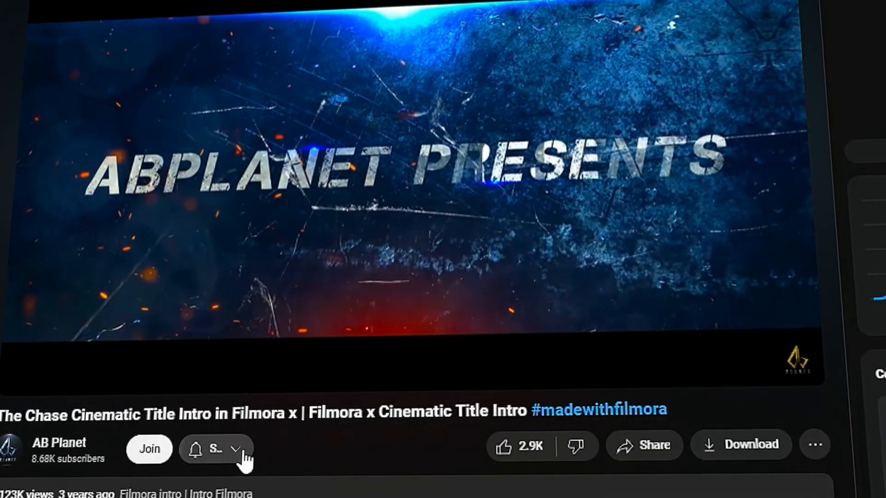
- Subscribe to AB Planet's YouTube channel
{"action": "left_click", "coordinate": [215, 449]}
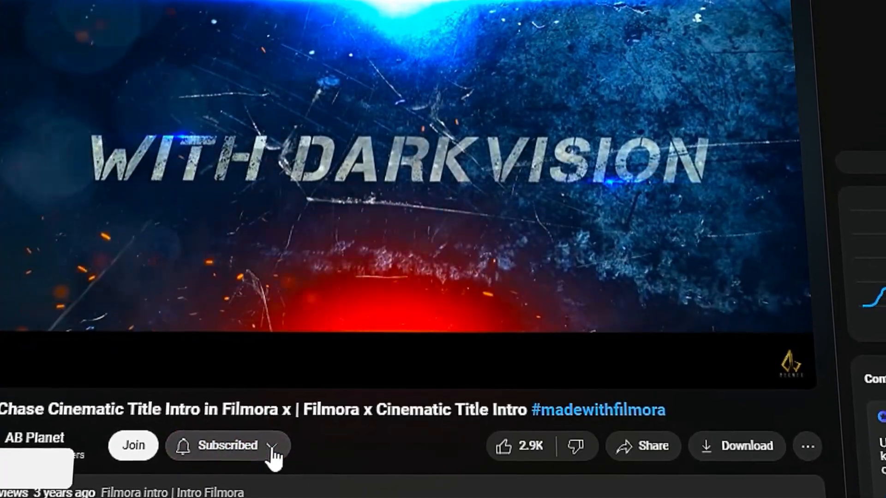